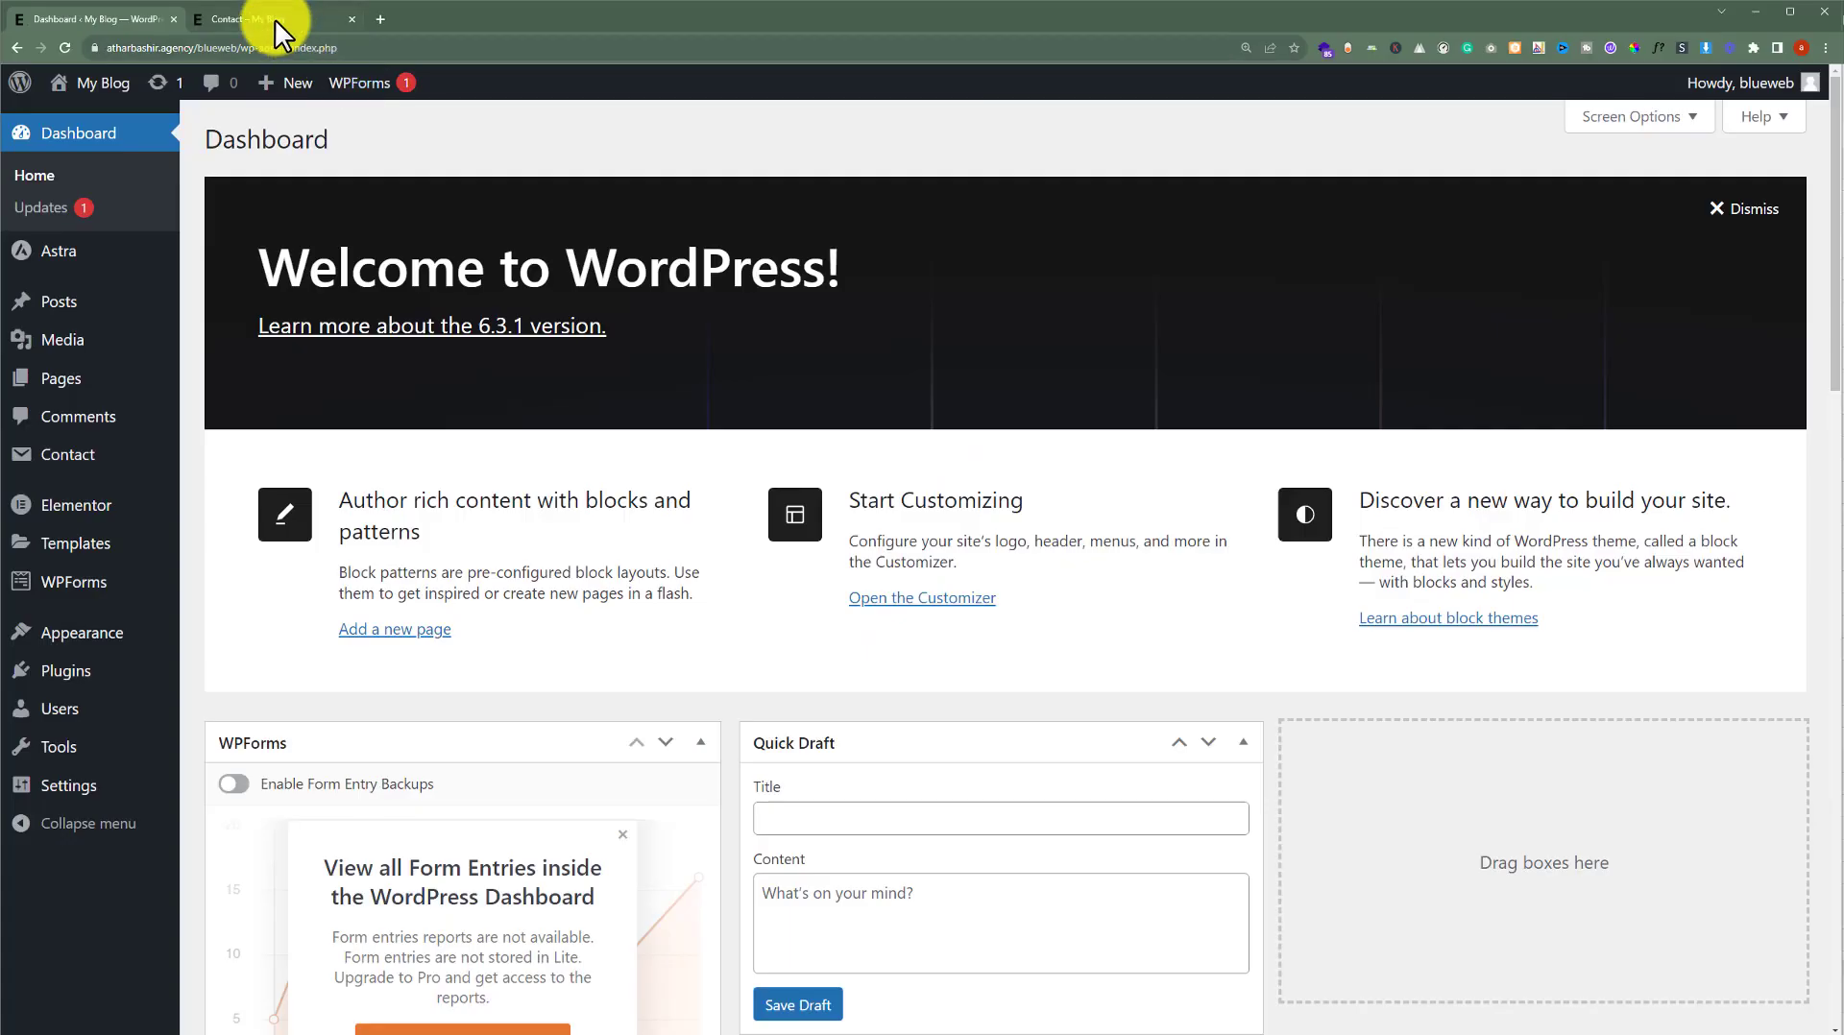
Switch to the 'Contact – My Blog' tab showing the Get In Touch form.
left_click(264, 19)
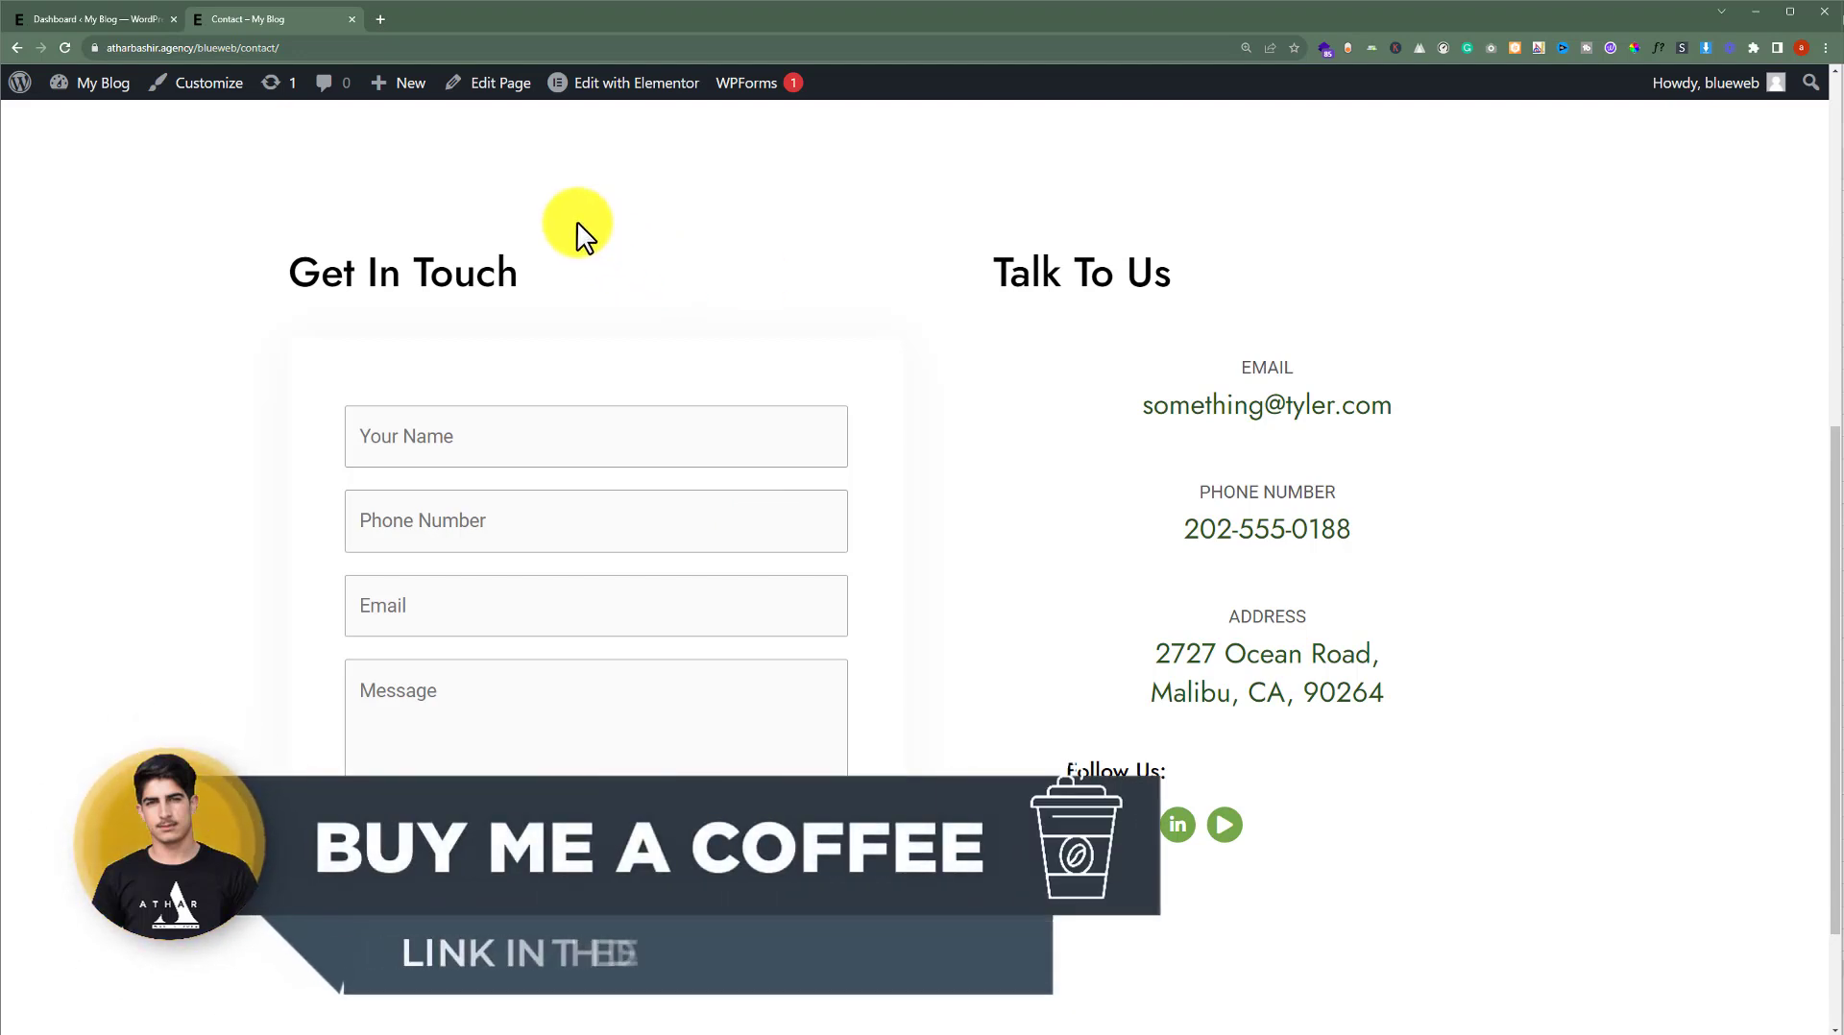
Go back to the admin and list the Contact Form 7 forms, showing Contact form 1.
left_click(96, 18)
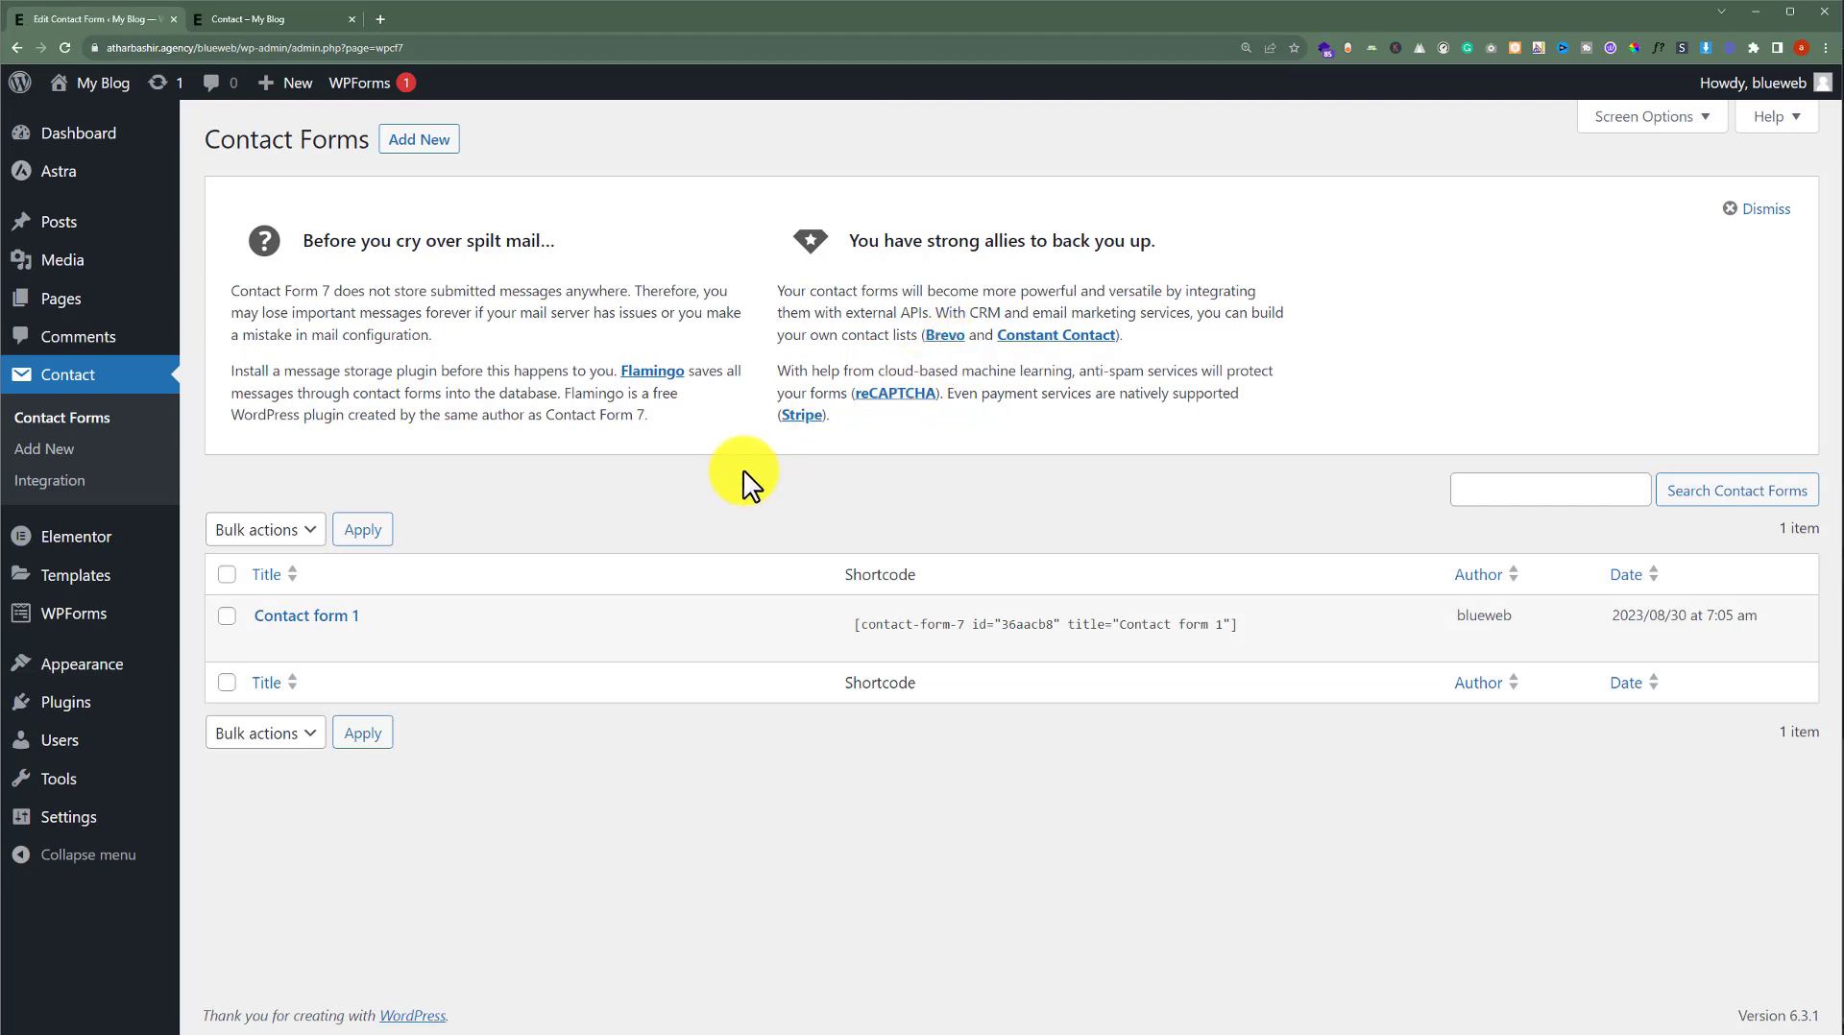
mouse_move(400, 636)
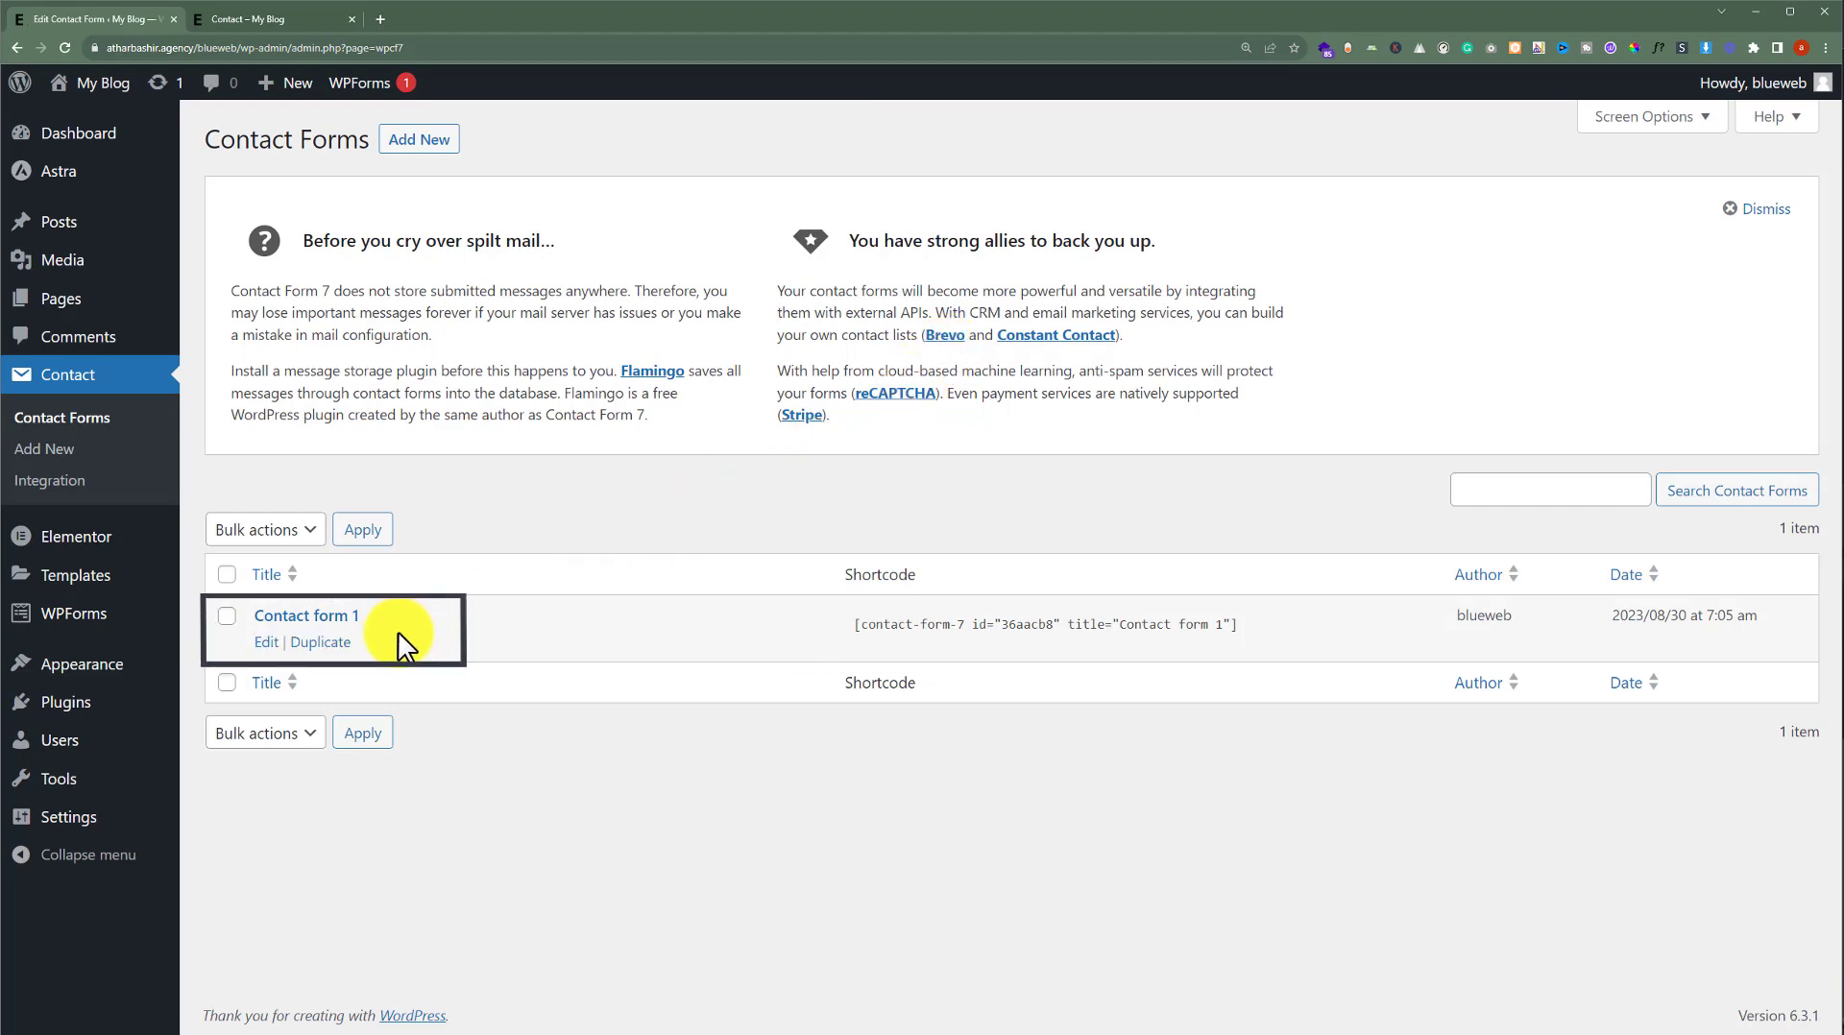
Edit Contact form 1 and show its Mail tab with the admin recipient.
left_click(266, 642)
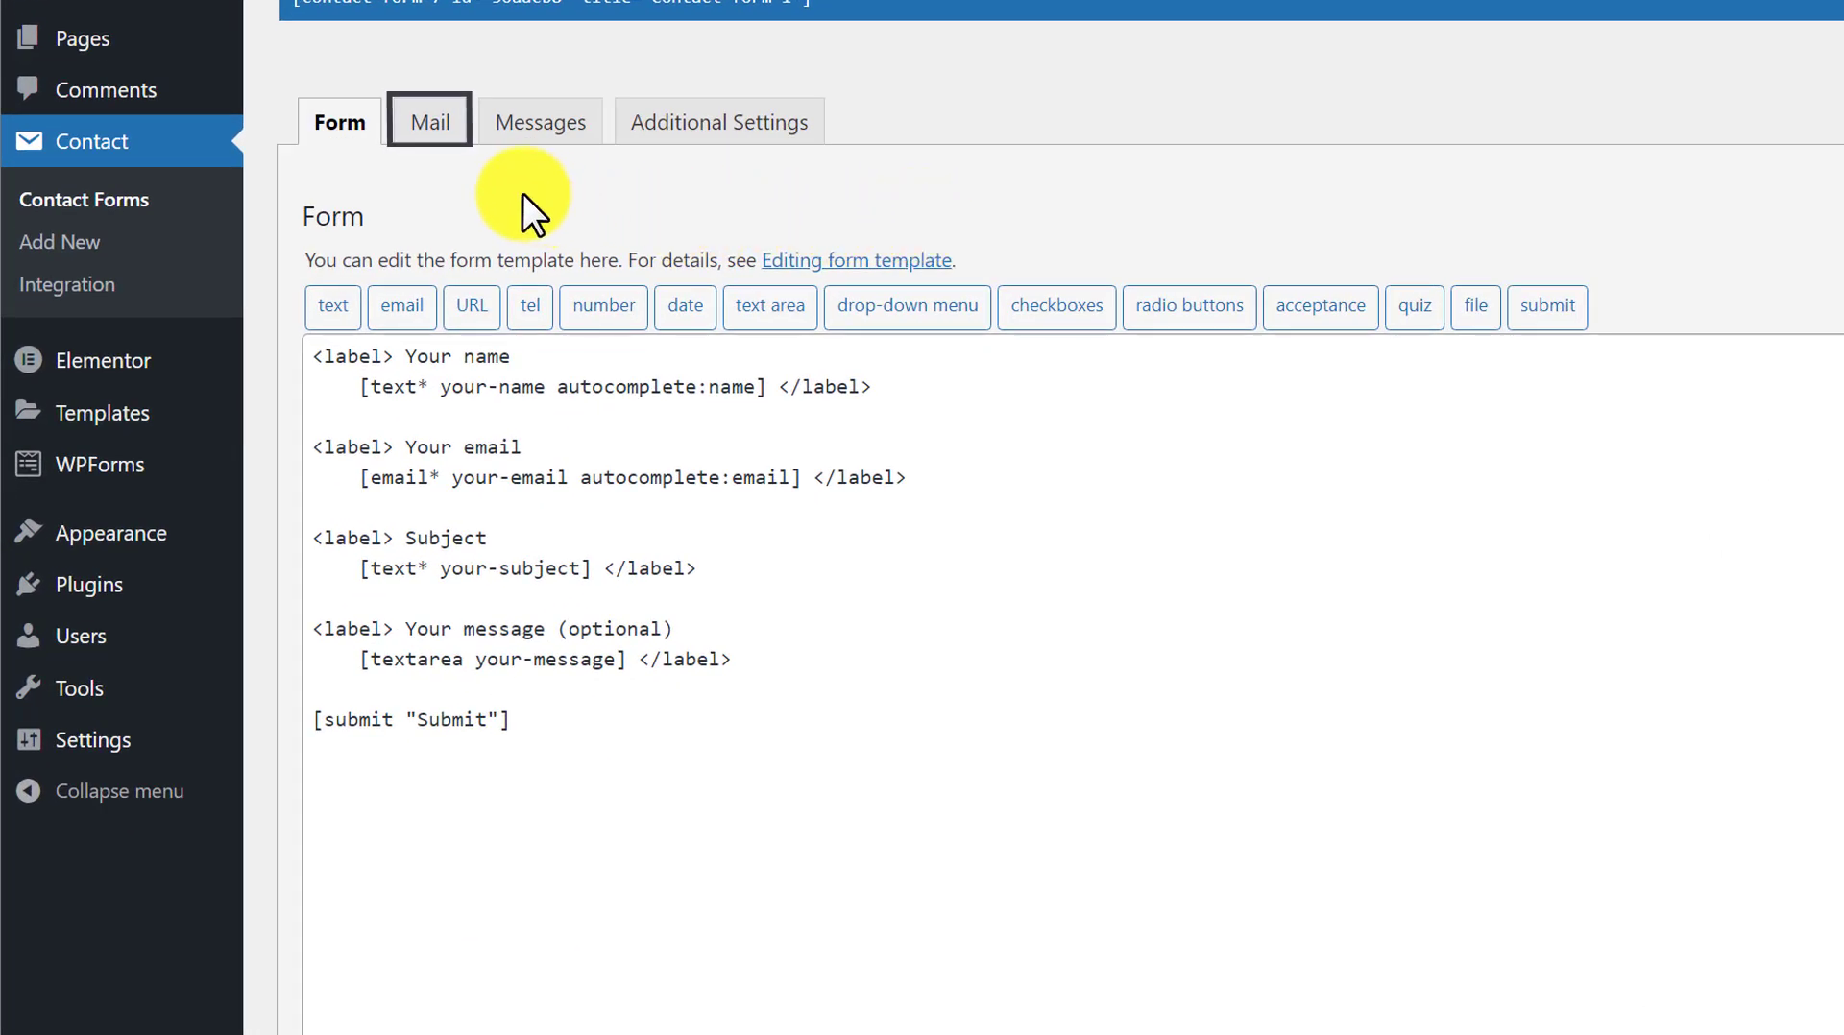
left_click(428, 121)
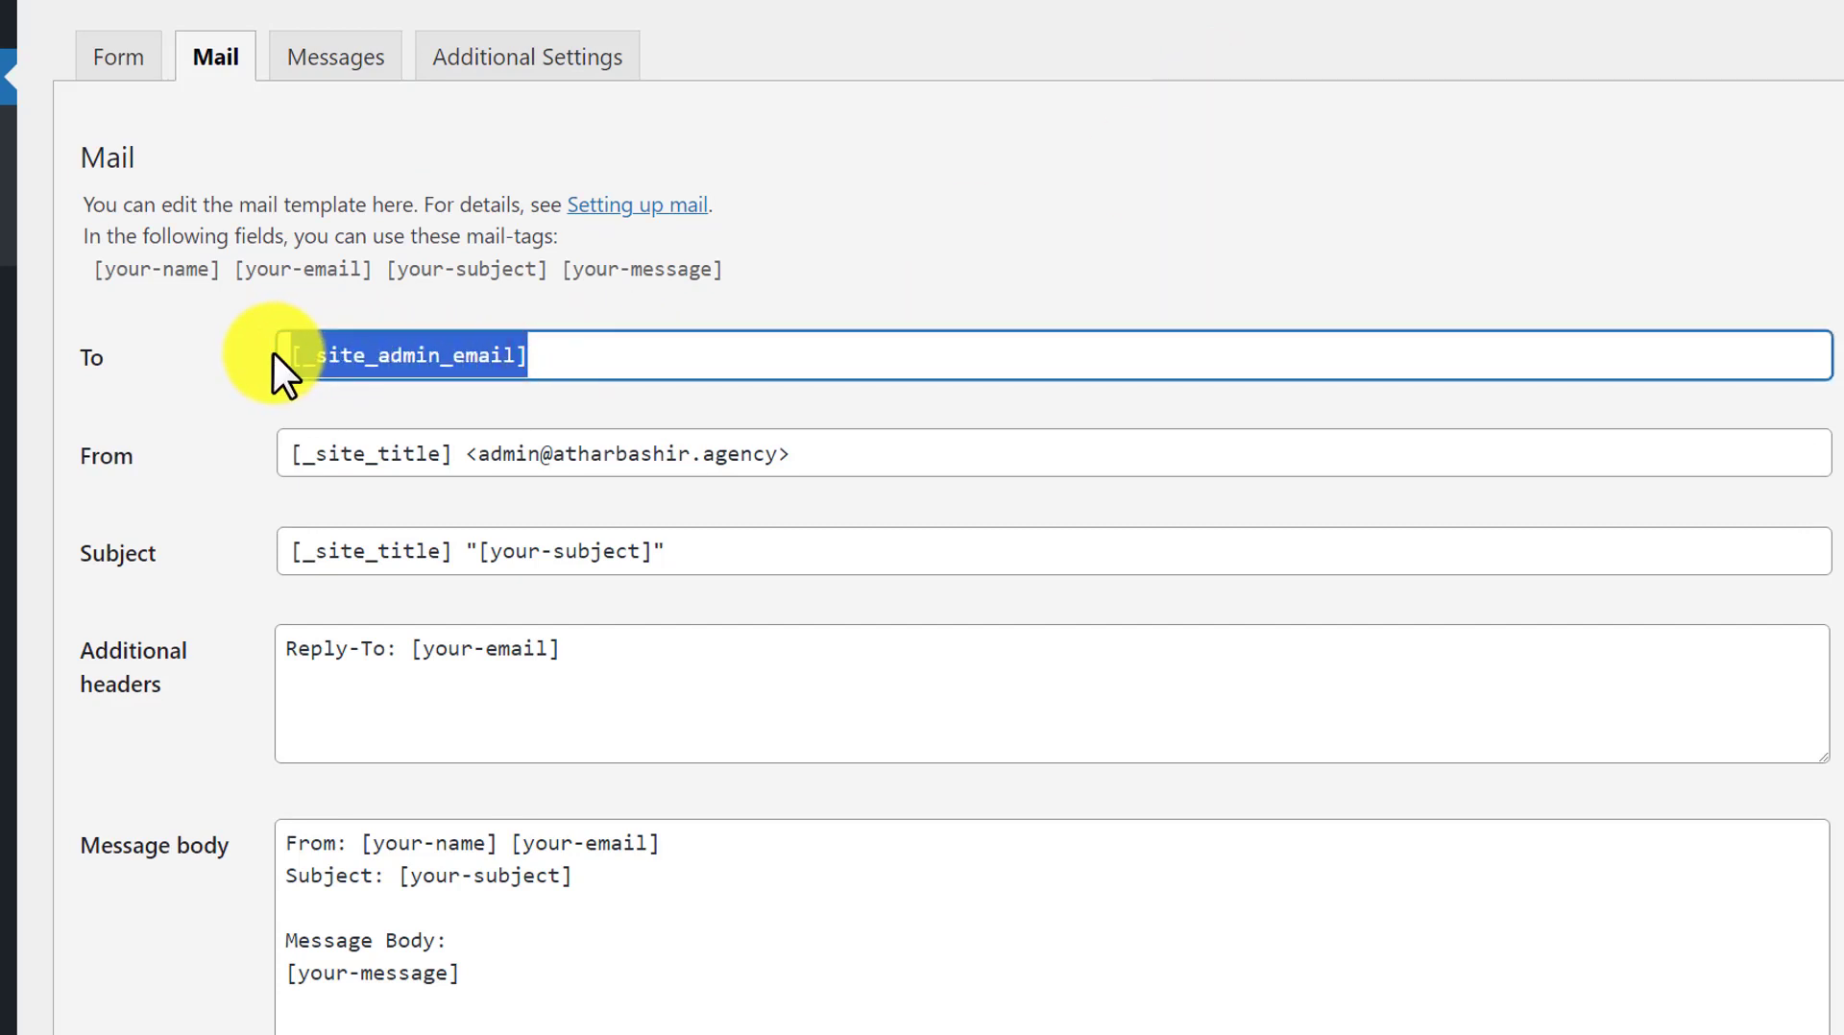
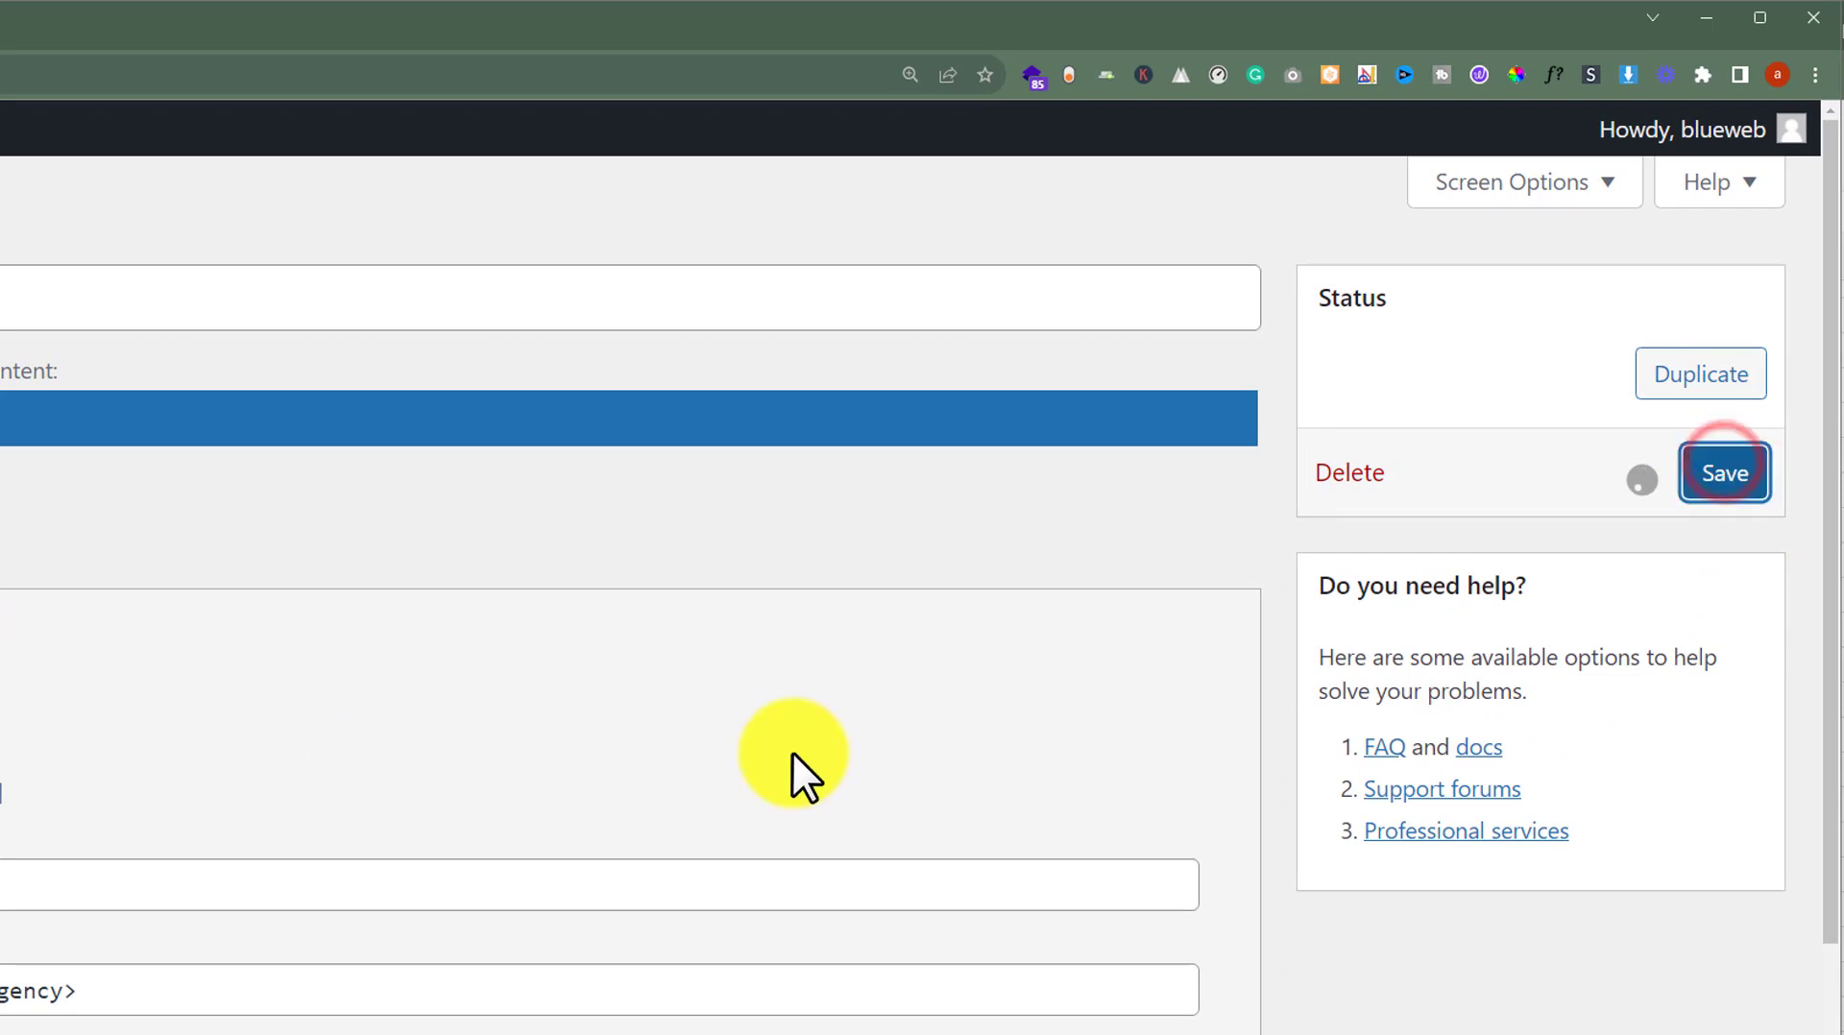
left_click(1724, 471)
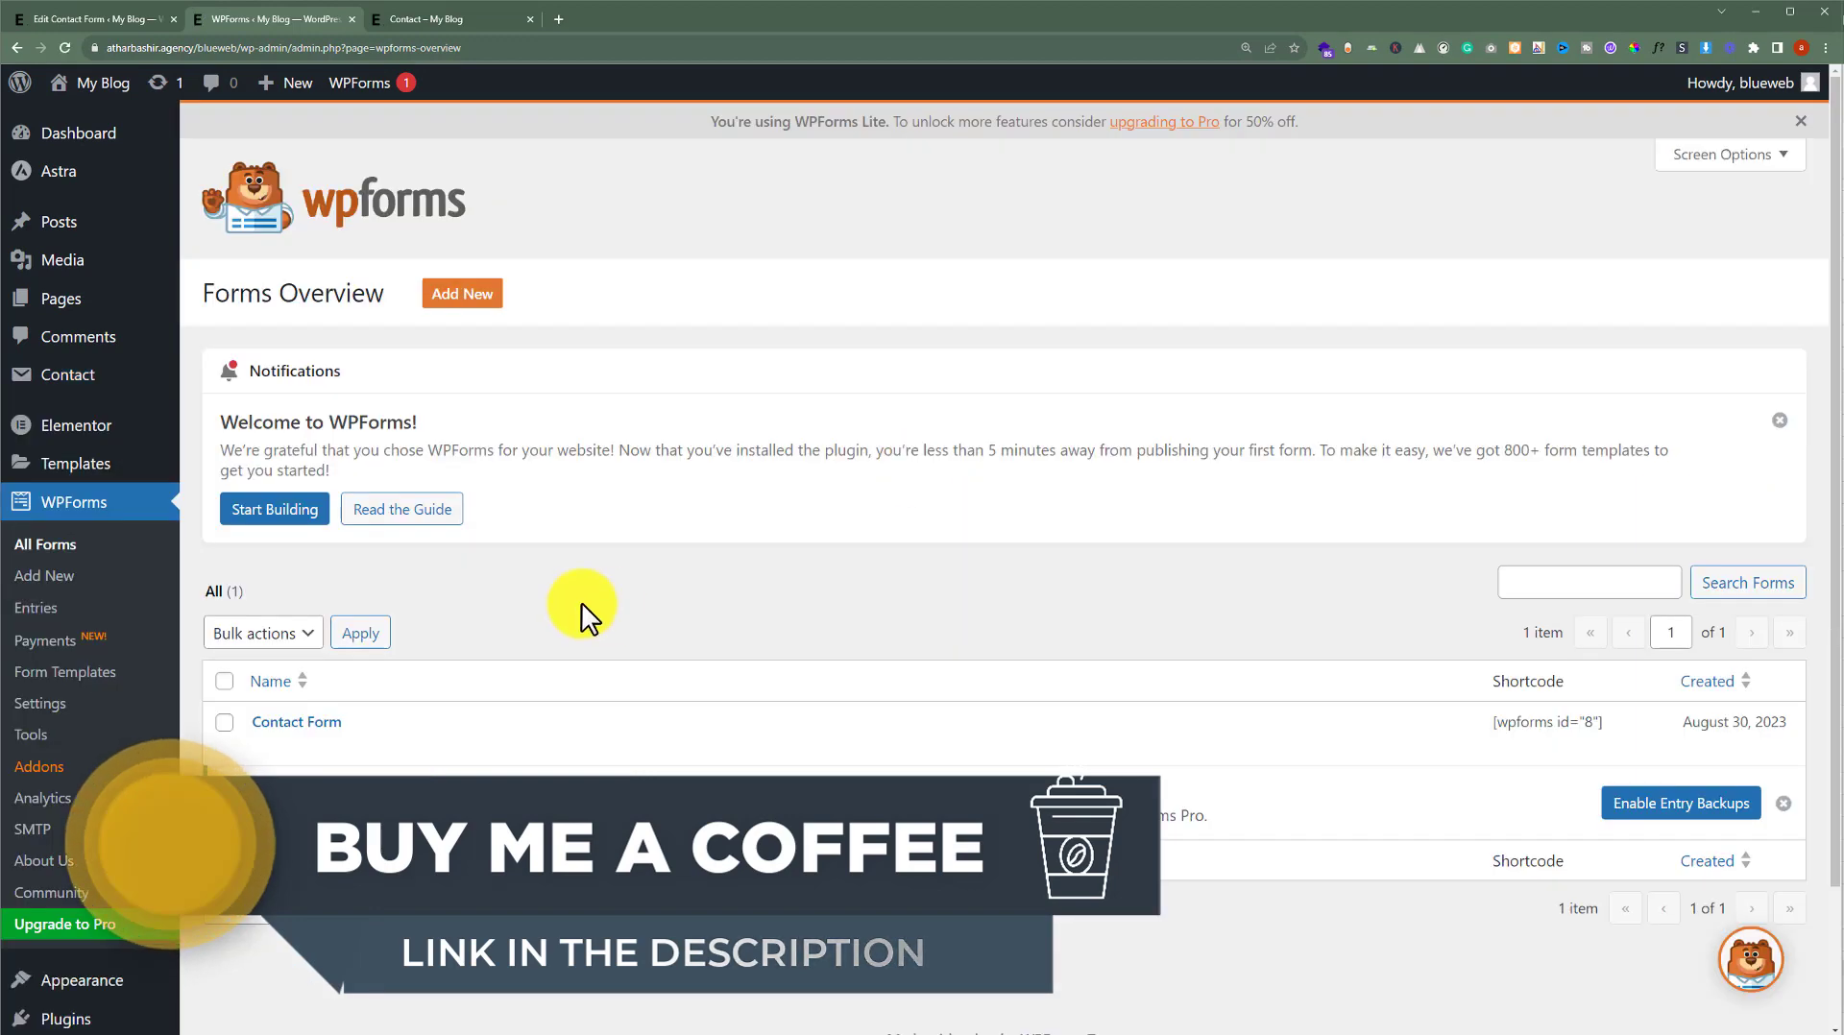
Open 'Contact Form' from the WPForms overview in the form builder.
left_click(266, 745)
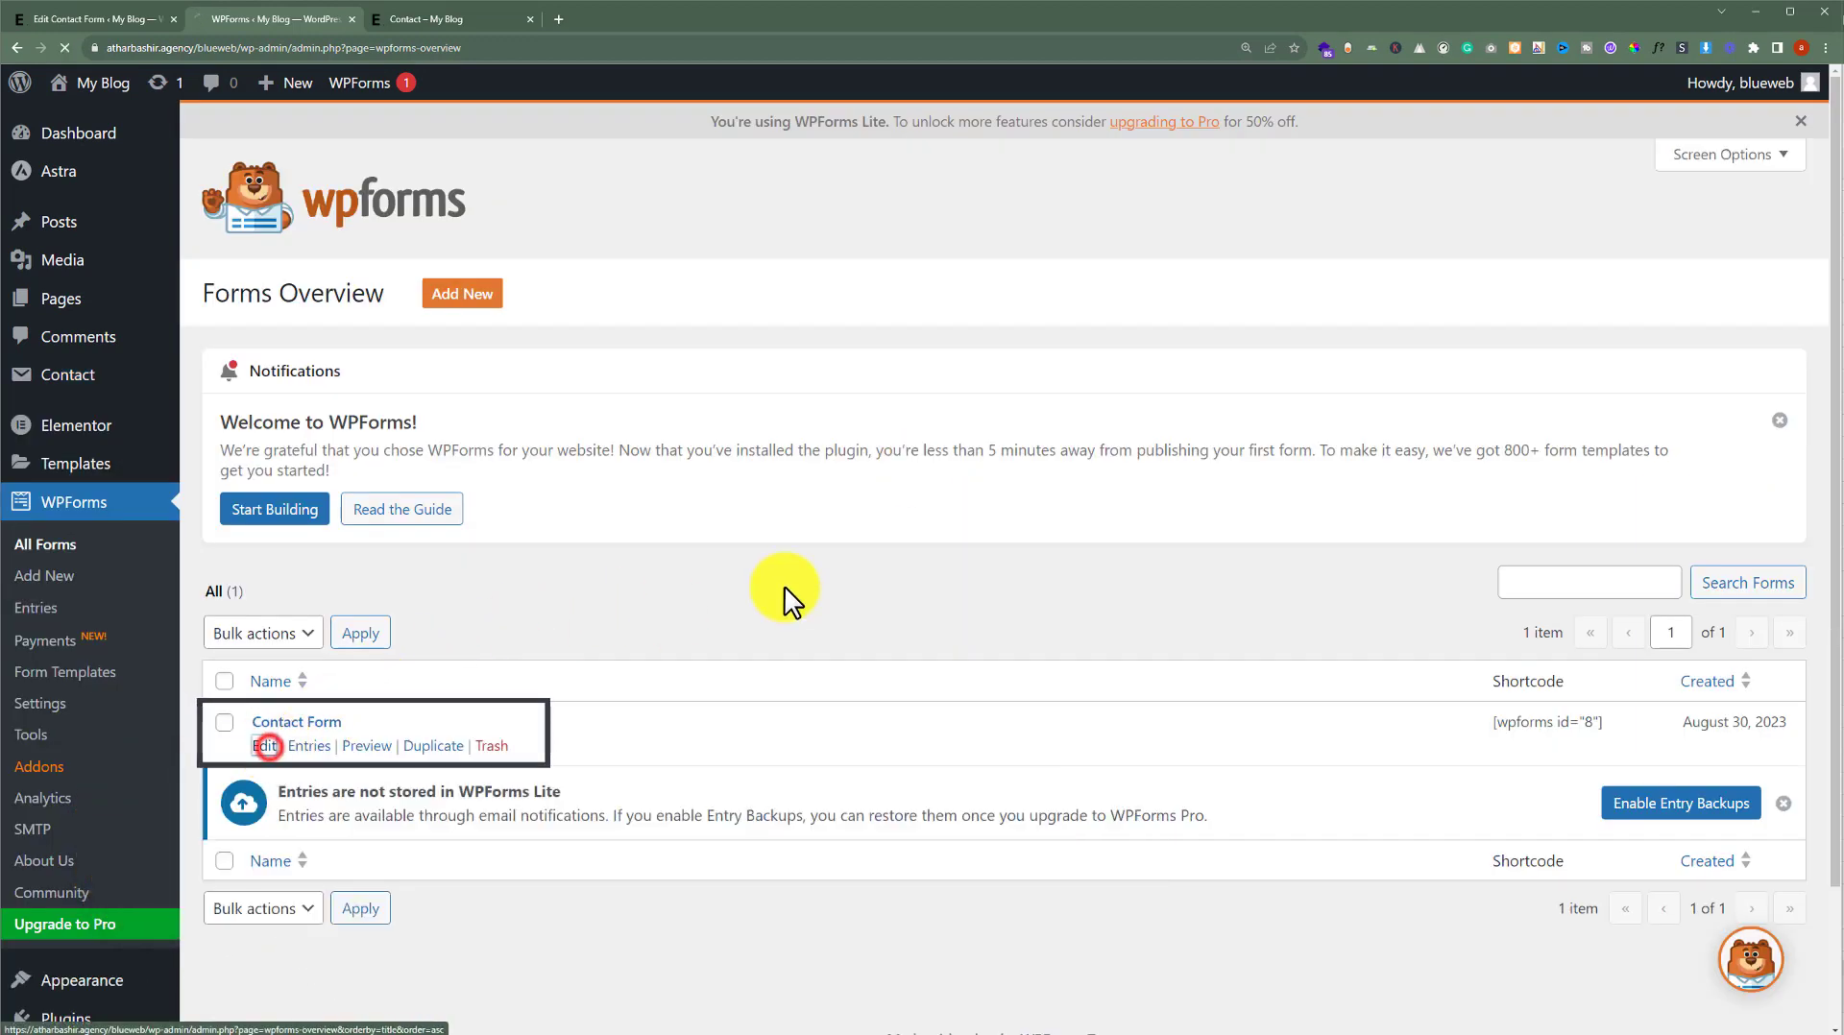
left_click(267, 746)
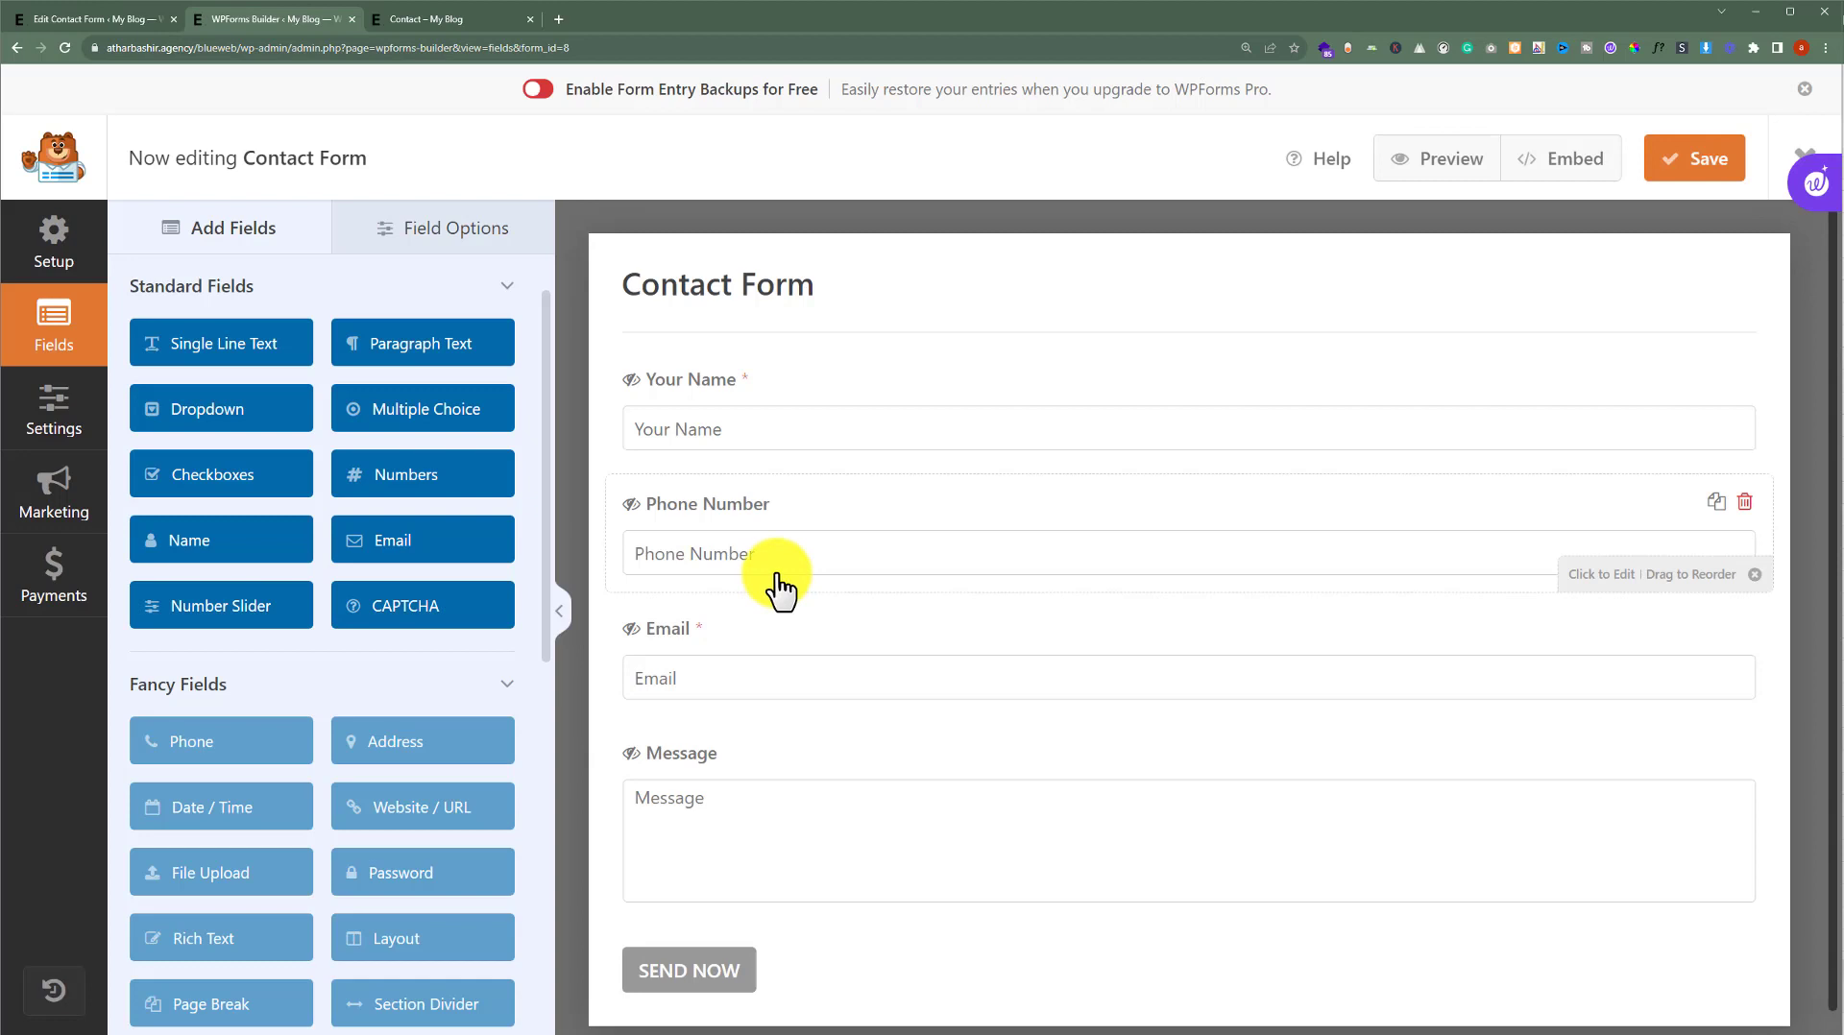
mouse_move(833, 538)
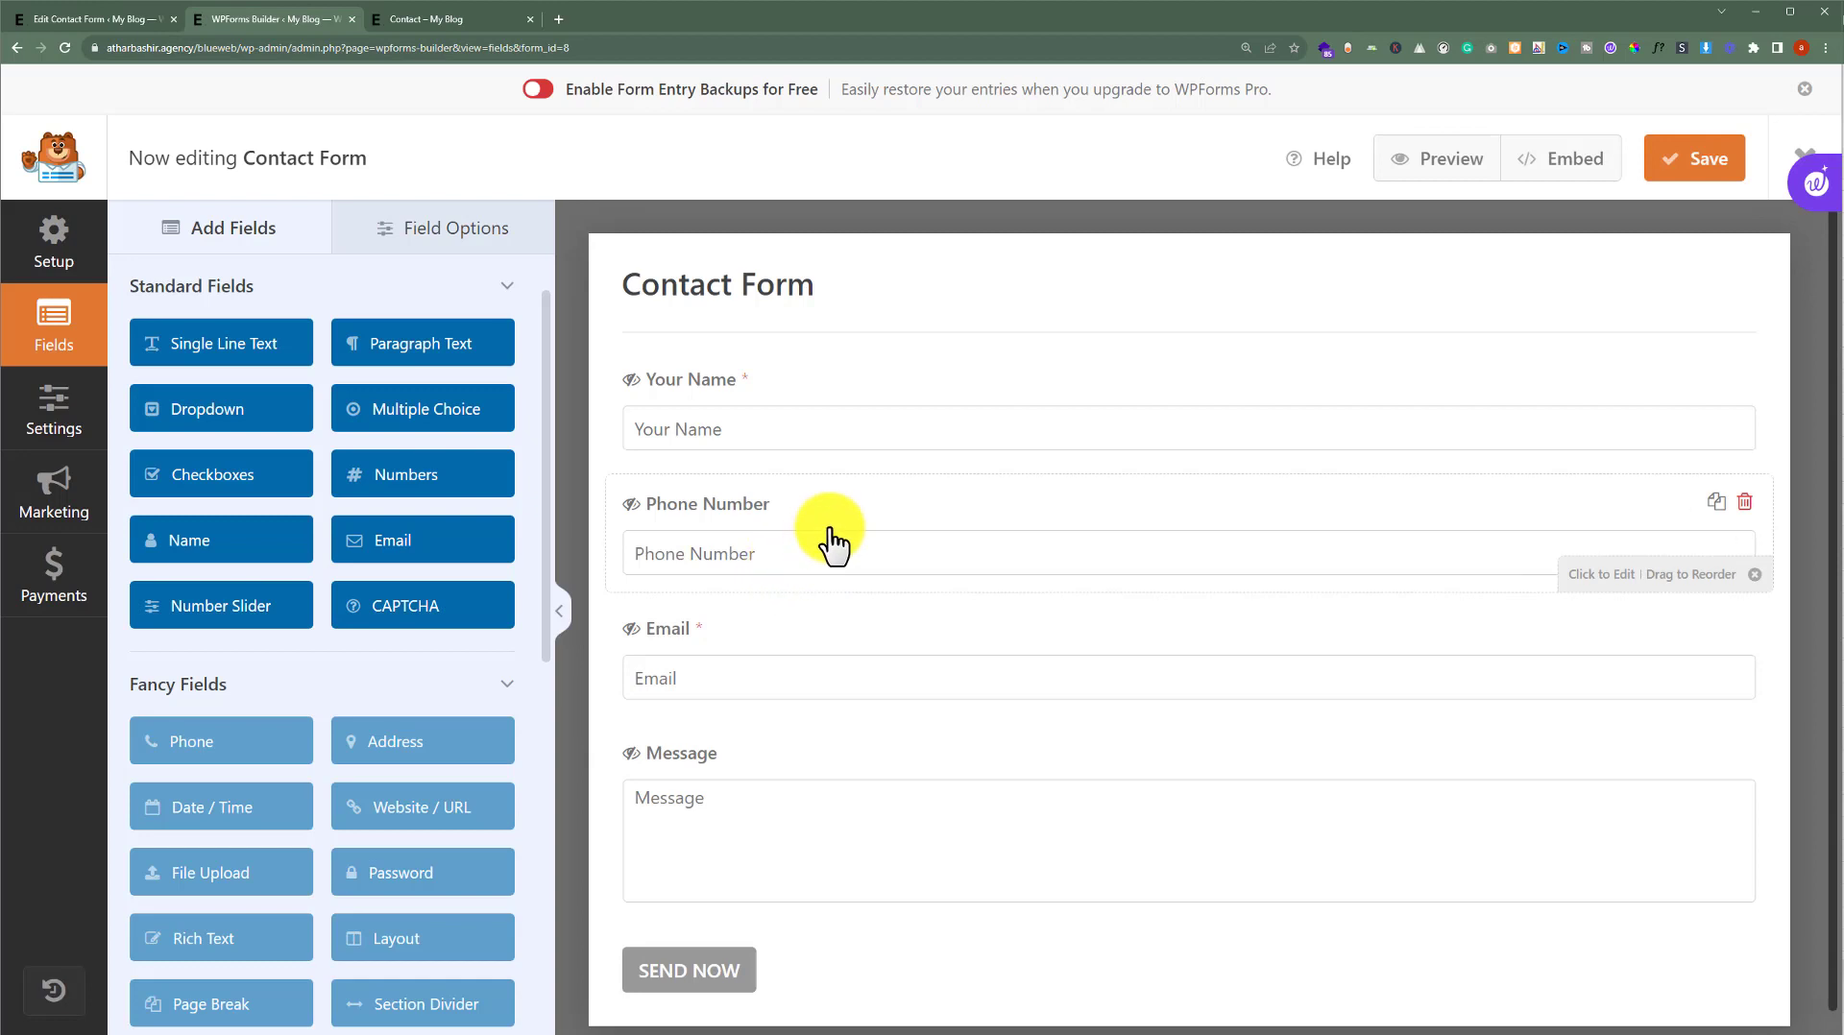
View the Contact Form's Default Notification settings in the builder.
left_click(54, 407)
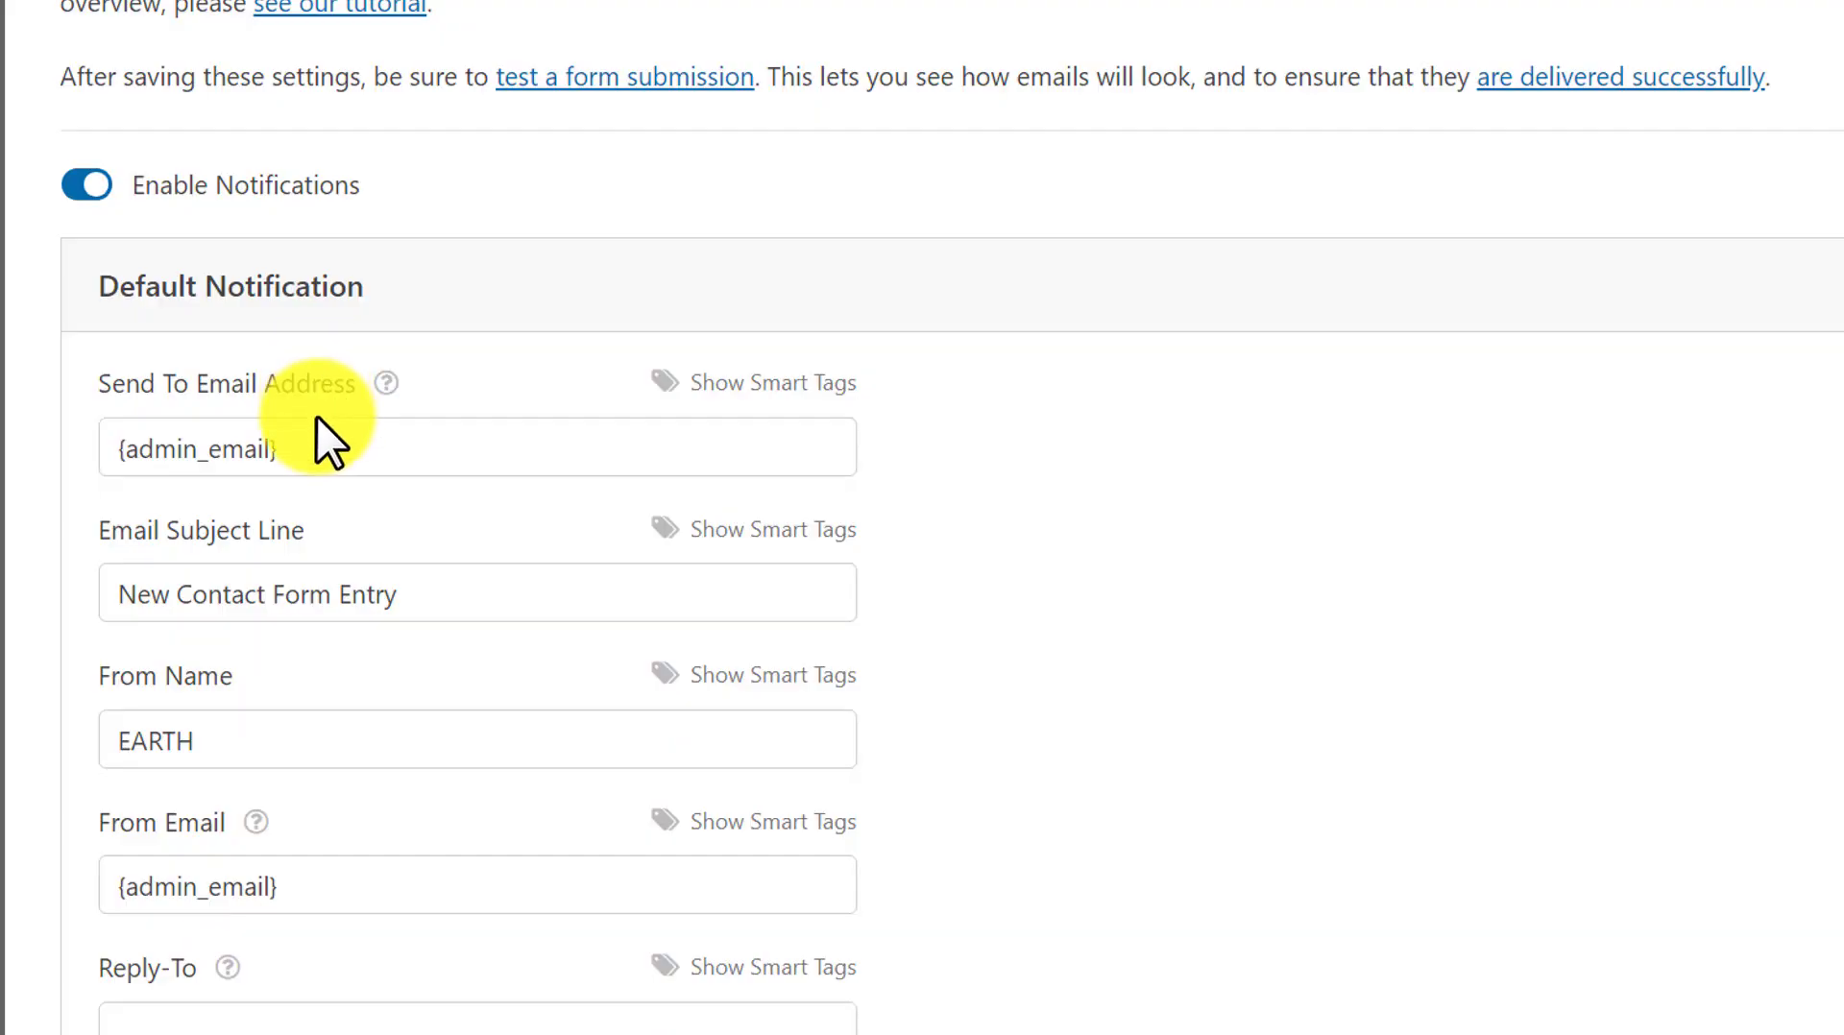
left_click(317, 447)
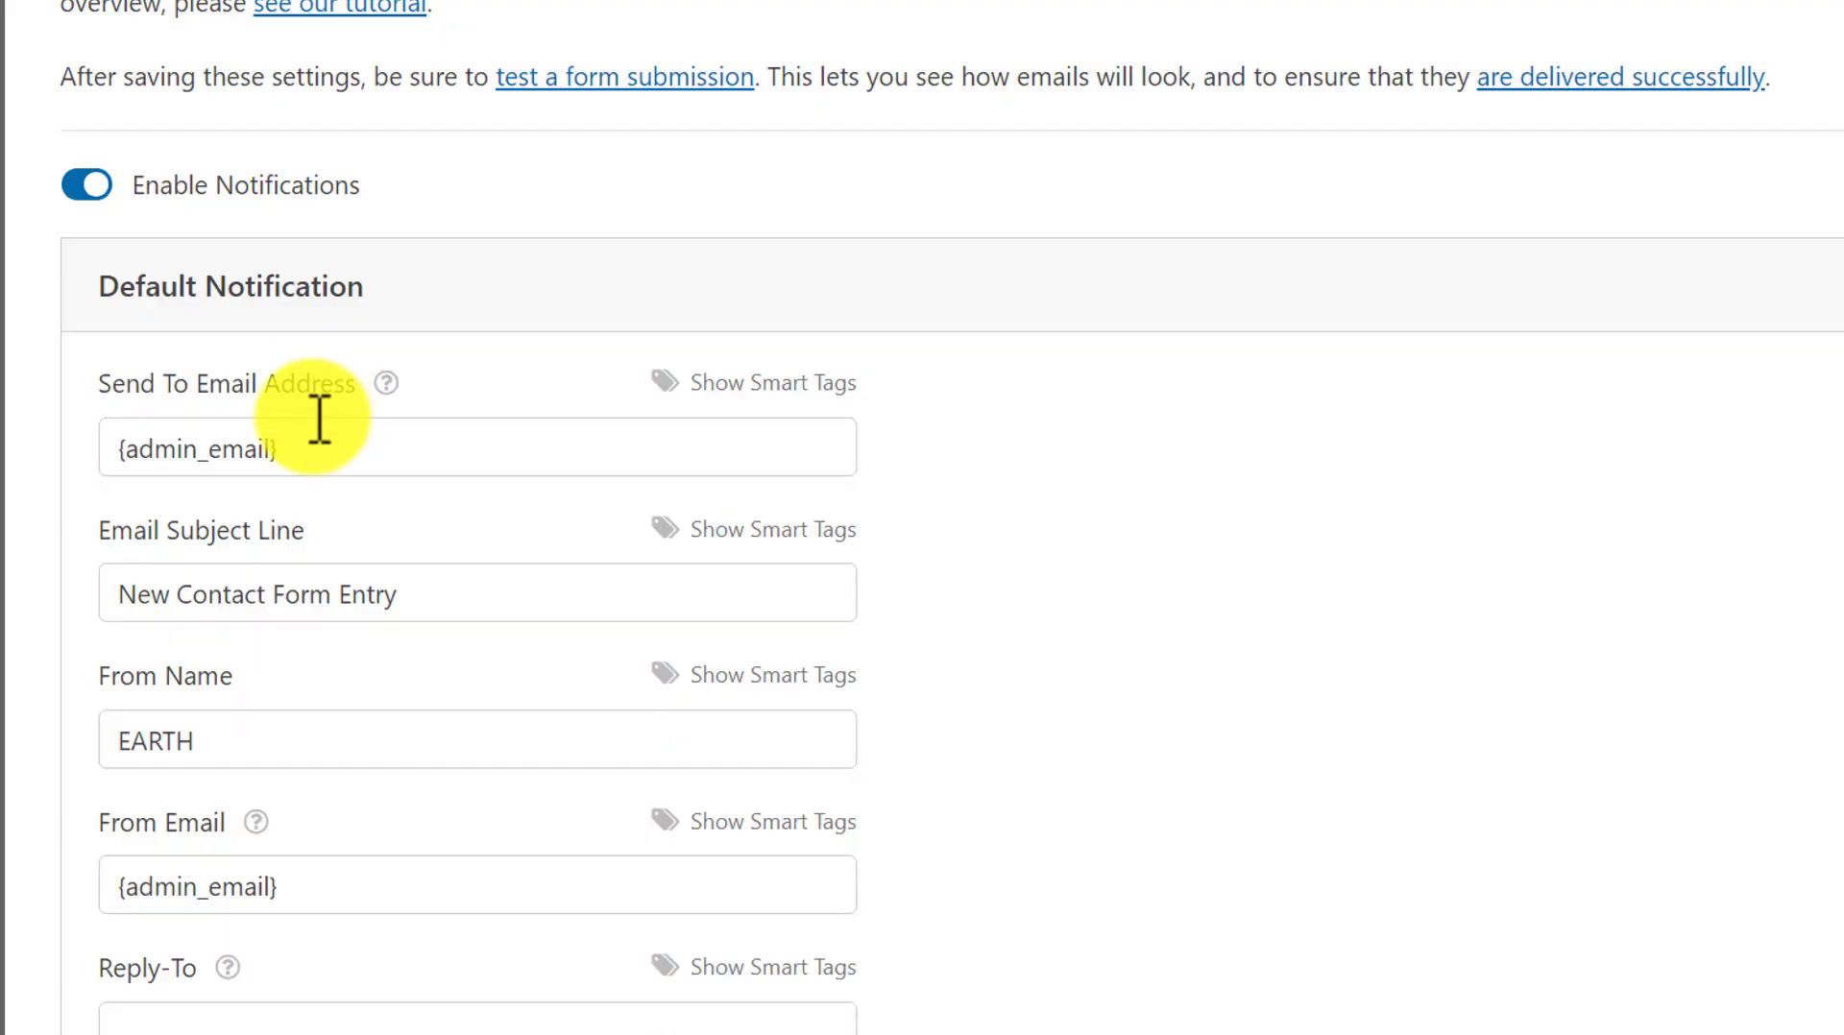
mouse_move(288, 430)
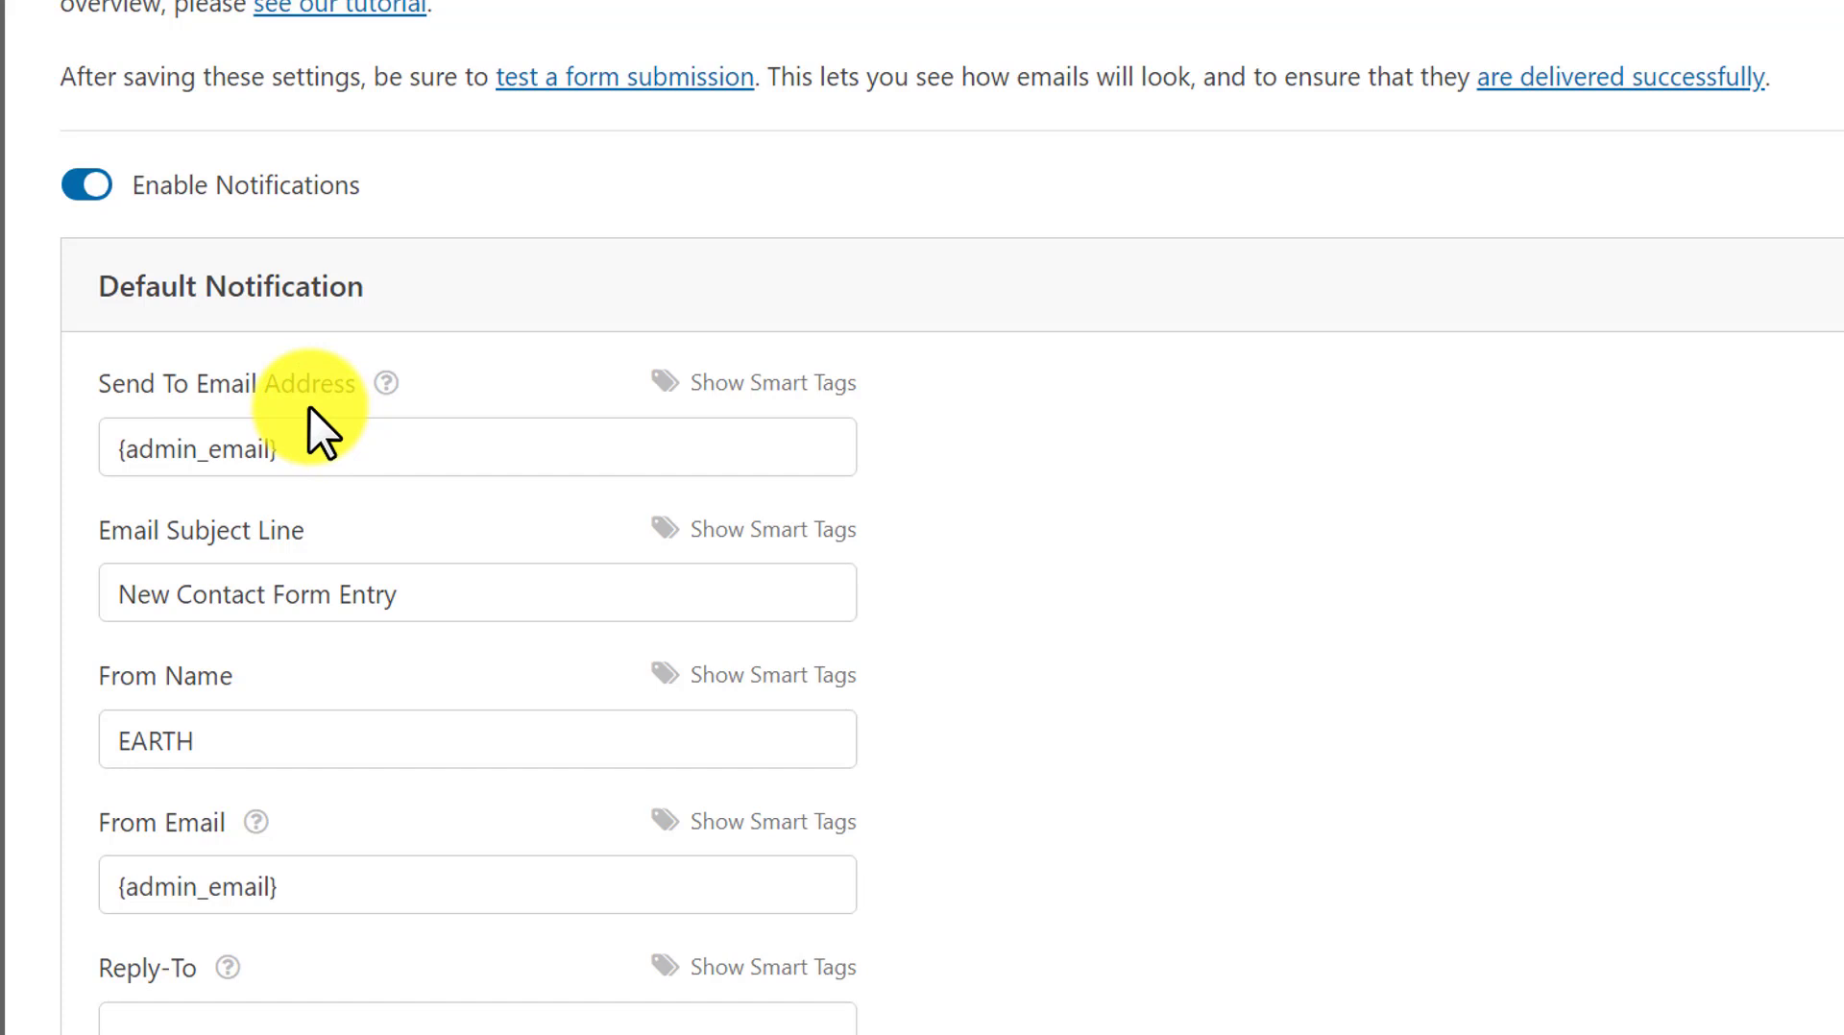
mouse_move(981, 397)
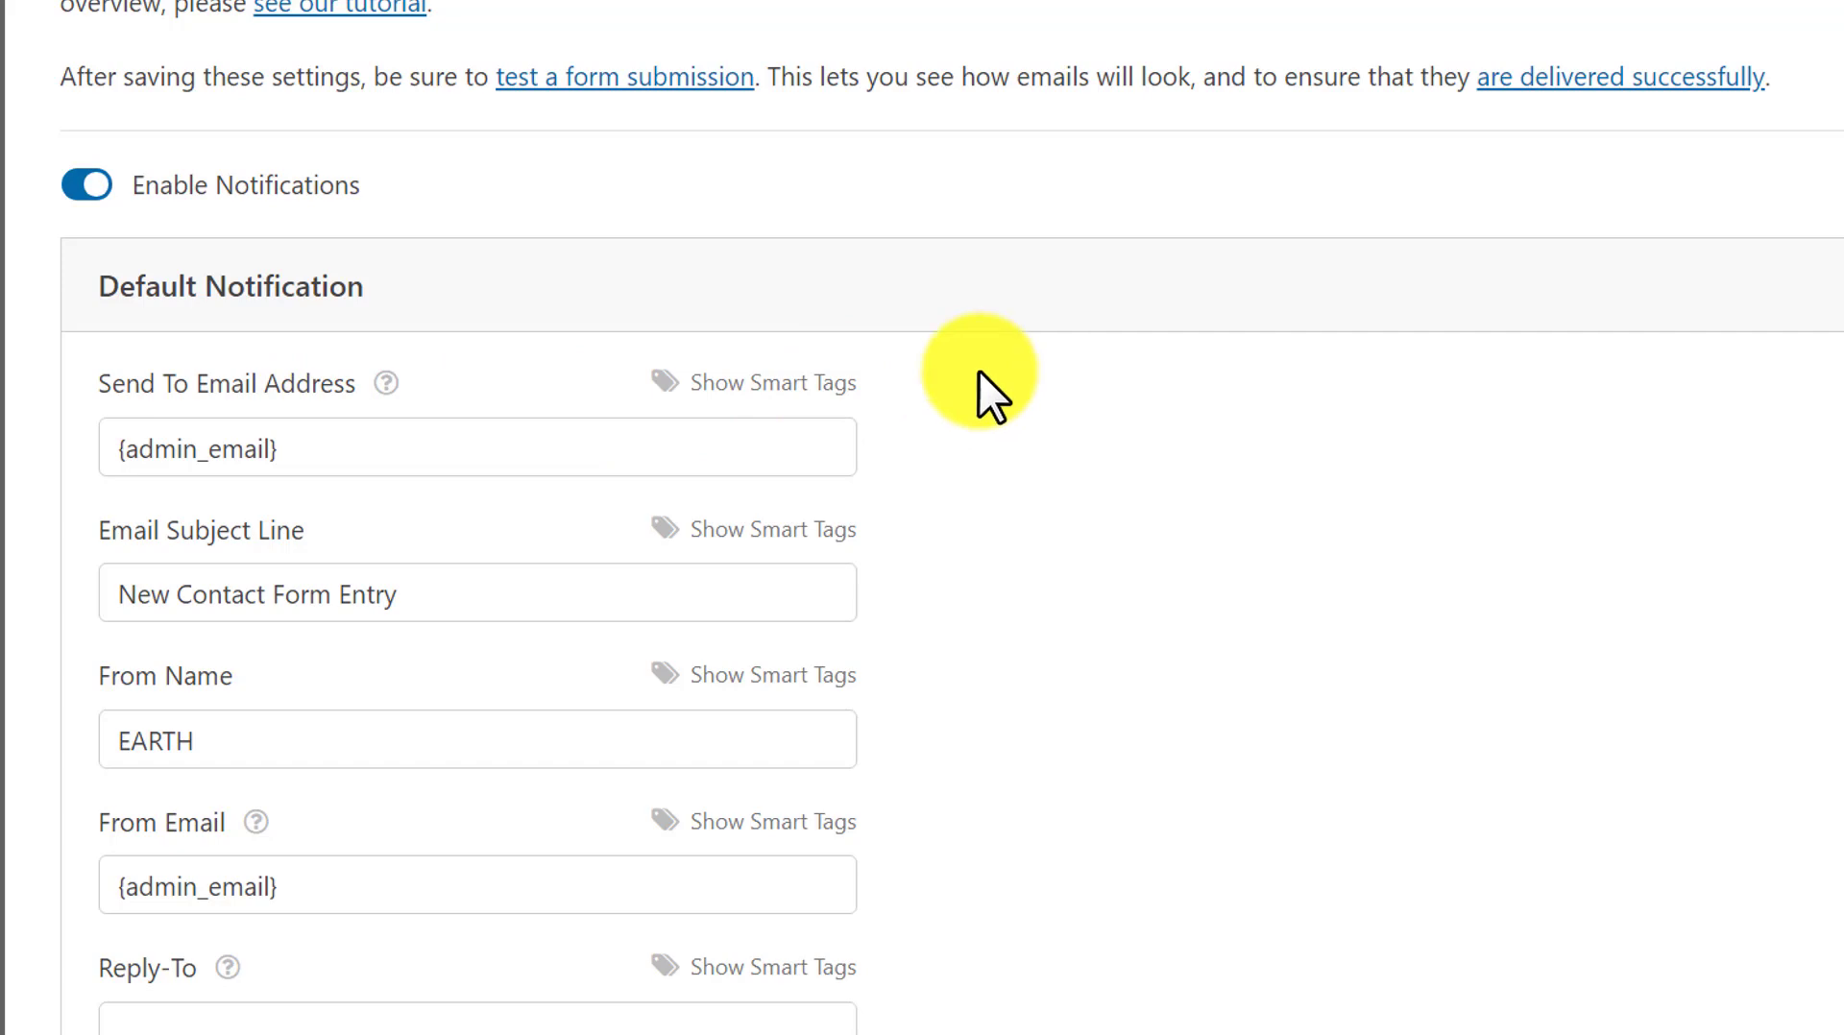
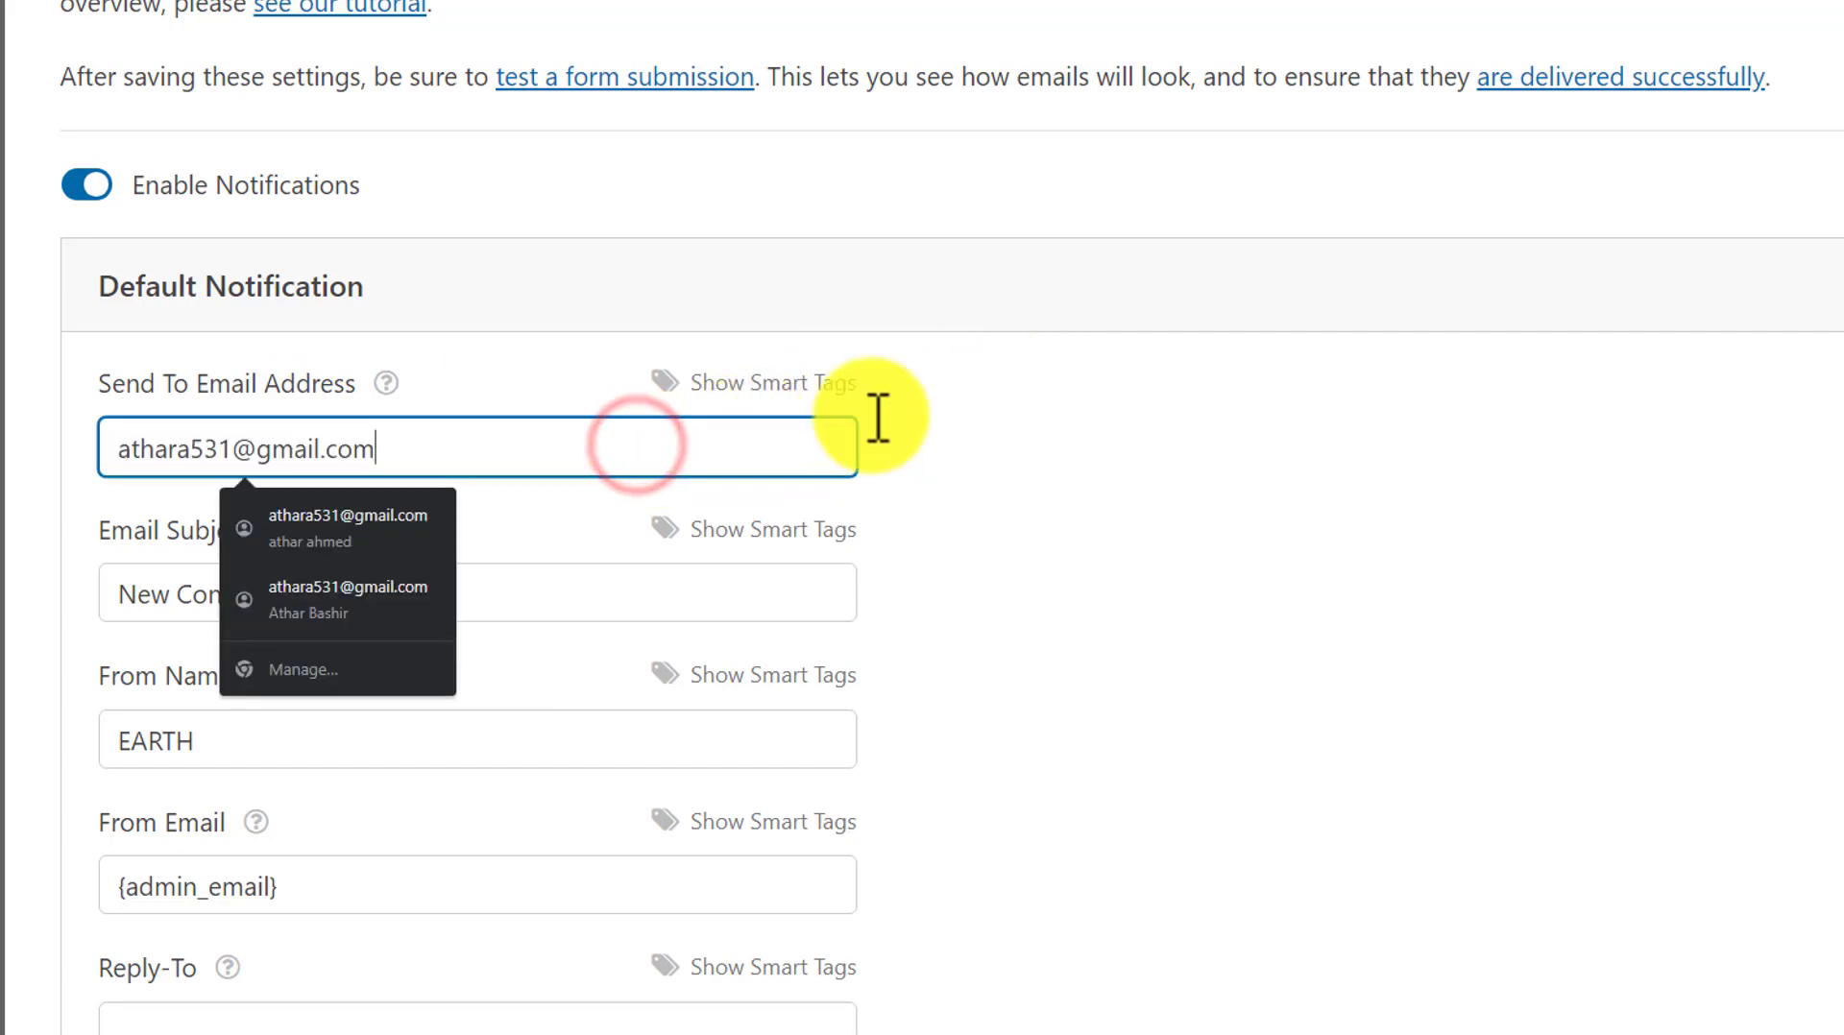